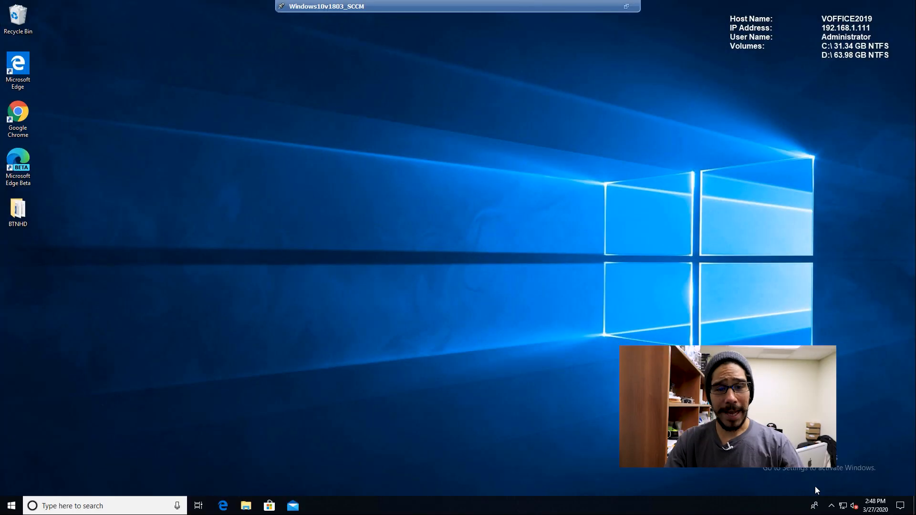
# Launch Windows PowerShell (Admin) from the Start button's quick link menu.
pyautogui.rightClick(10, 506)
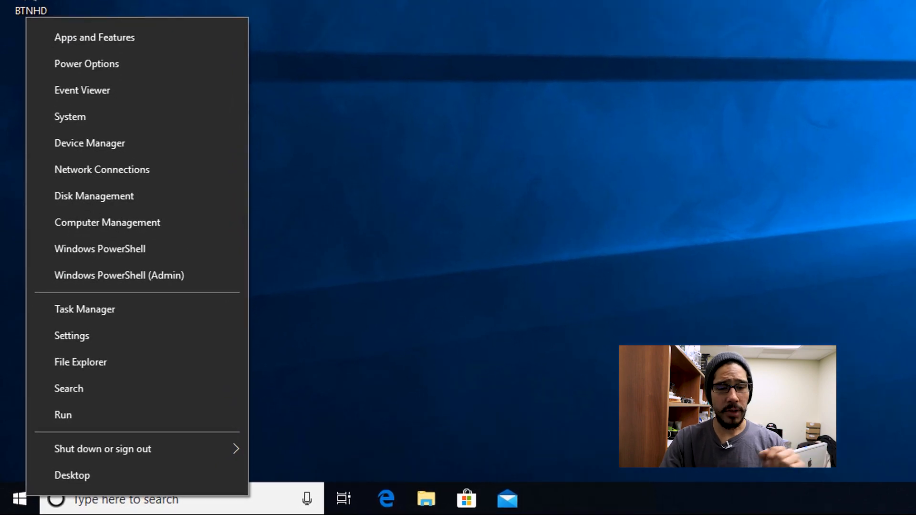
pyautogui.click(63, 416)
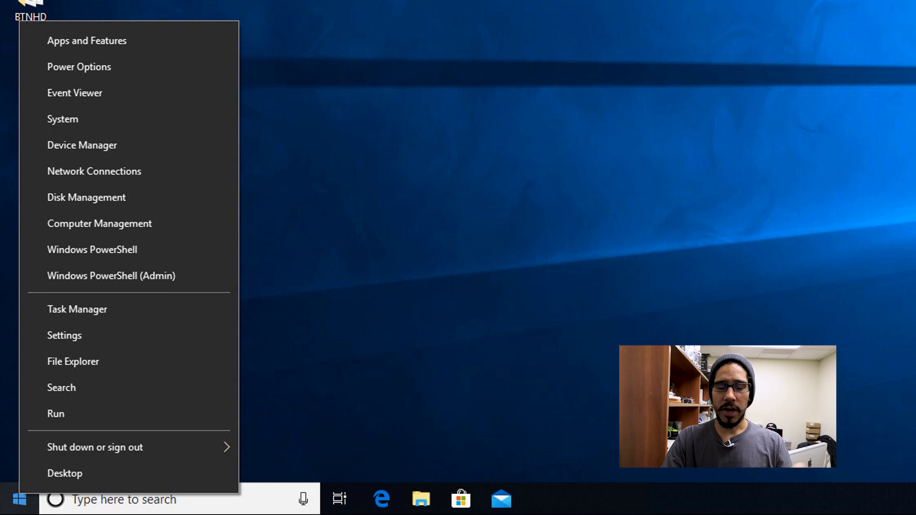
pyautogui.click(111, 276)
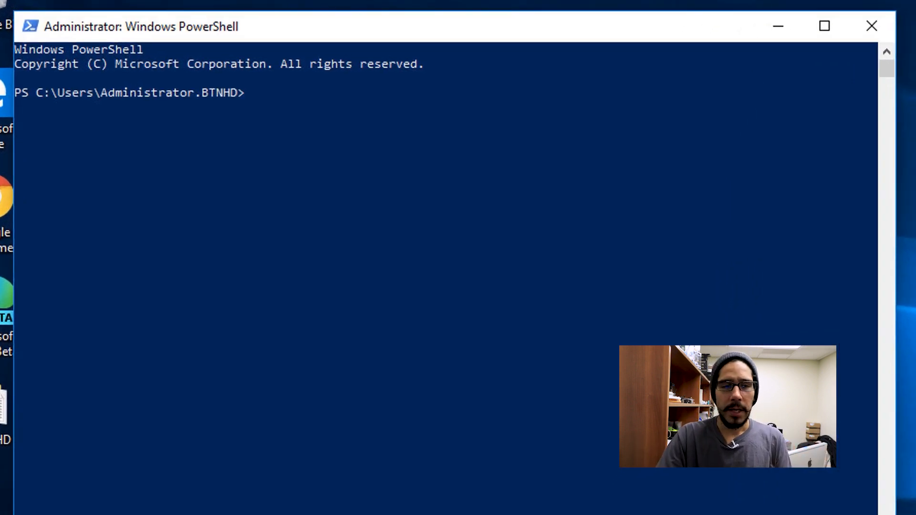
# Run Enable-ComputerRestore -Drive "C:\" to turn on System Restore for C:.
pyautogui.write('Enable-ComputerRestore -Drive "C:\\"')
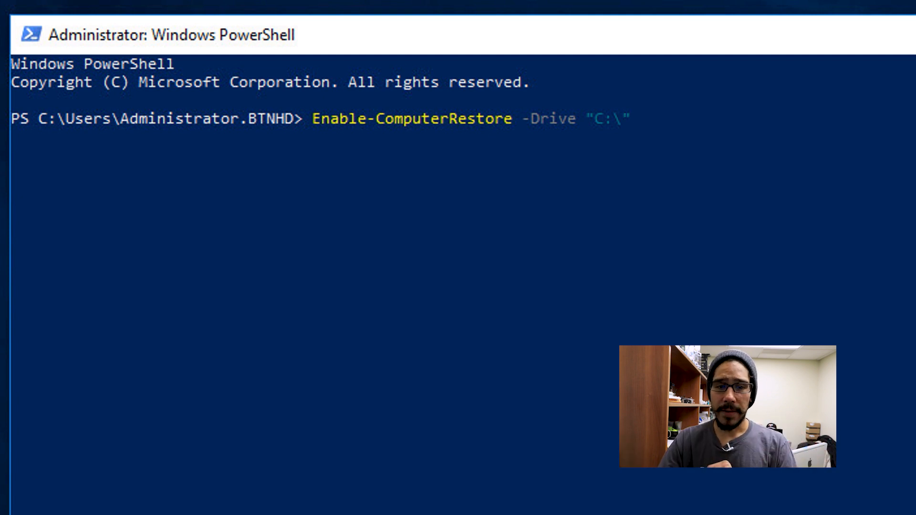
pyautogui.press('Enter')
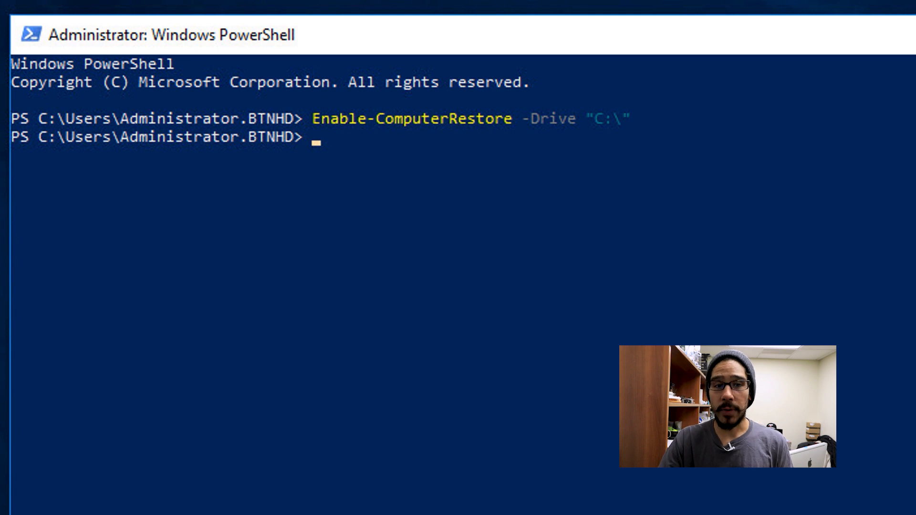
# Run Checkpoint-Computer with description "BTNHD RESTORE POINT" and type MODIFY_SETTINGS.
pyautogui.write('Checkpoint-Computer -Description "BTNHD RESTORE POINT" -RestorePointType "MODIFY_SETTINGS"')
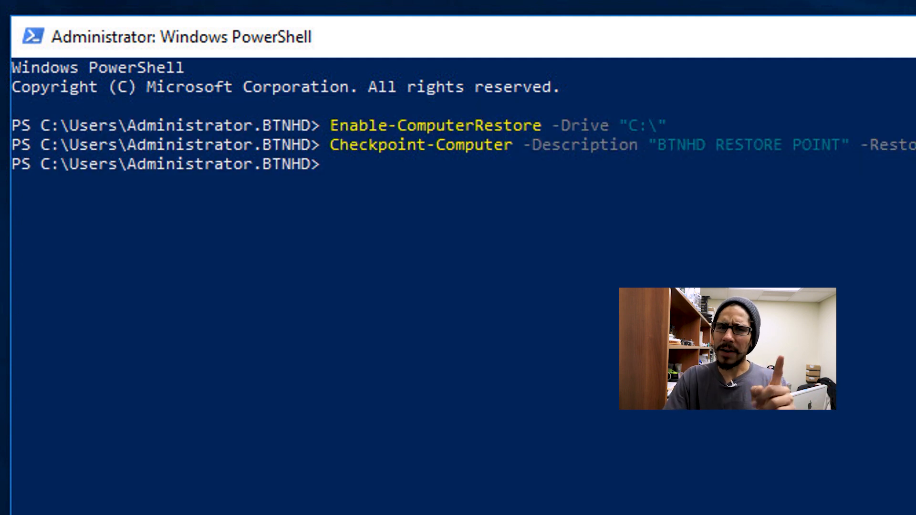
# Run Get-ComputerRestorePoint | Format-List to show the restore point details.
pyautogui.write('Get-ComputerRestorePoint | Format-List')
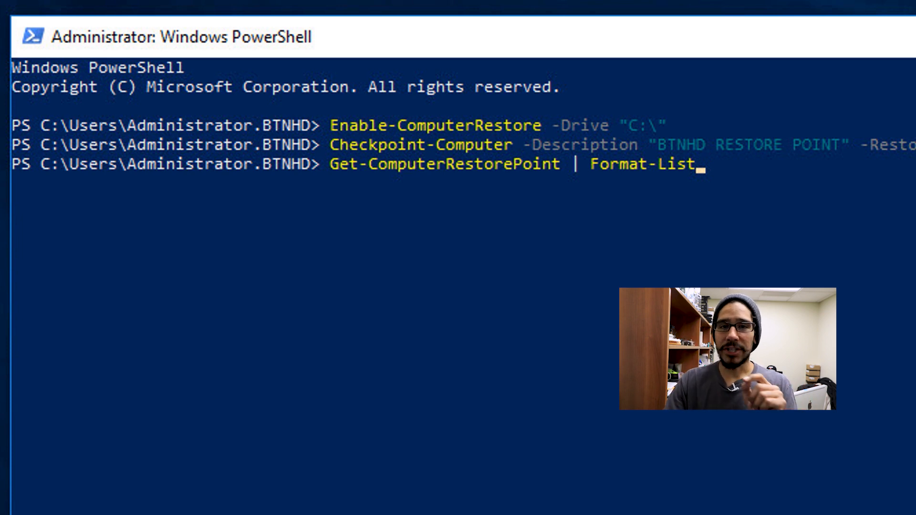
pyautogui.press('Enter')
pyautogui.write('Disable-ComputerRestore -Drive "C:\\"')
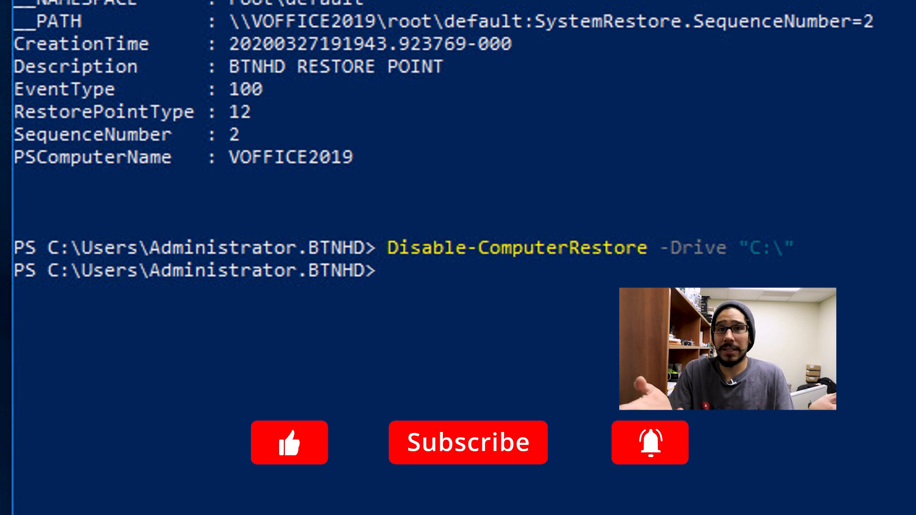
pyautogui.click(289, 443)
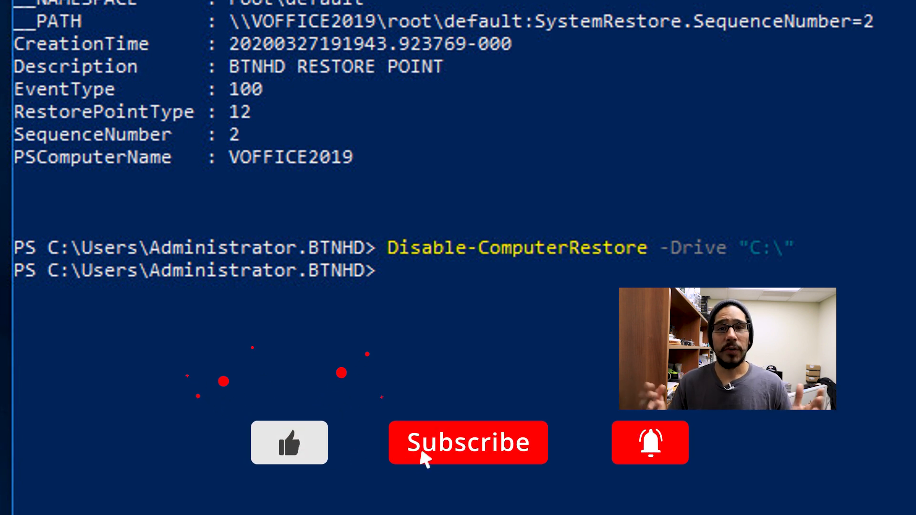